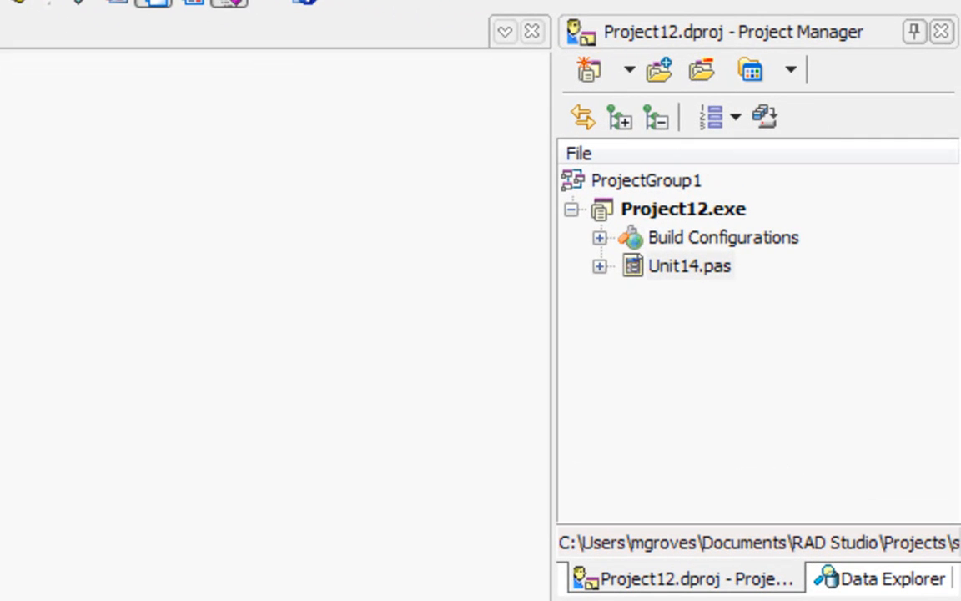
mouse_move(686, 286)
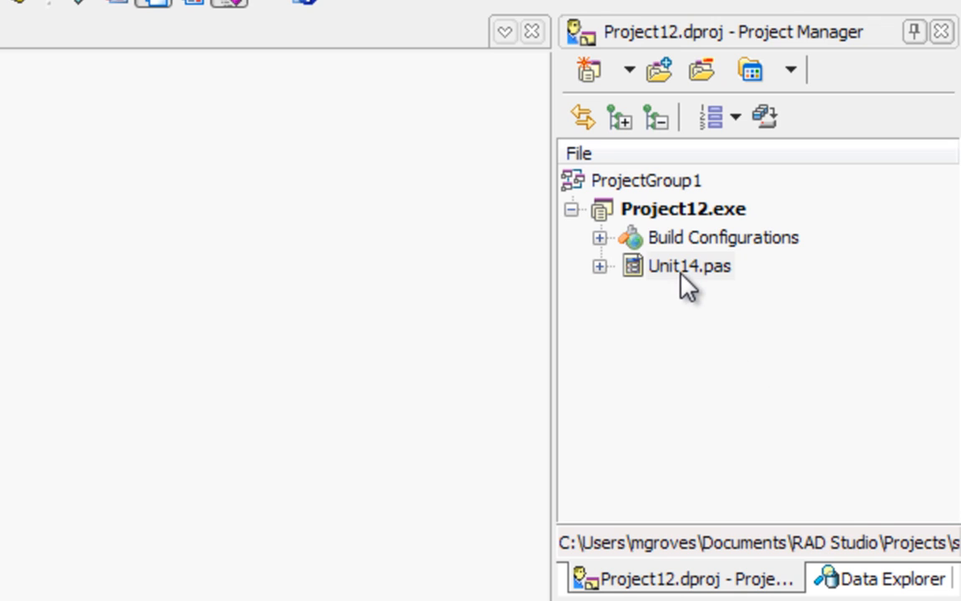
Rename the Unit14.pas unit in Project Manager to fMain.pas.
left_click(688, 265)
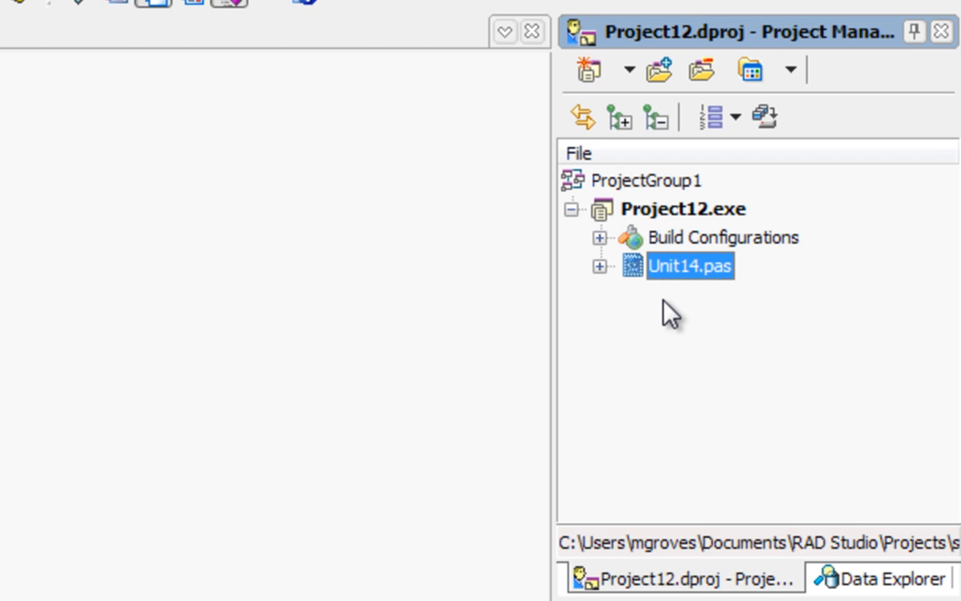
mouse_move(684, 309)
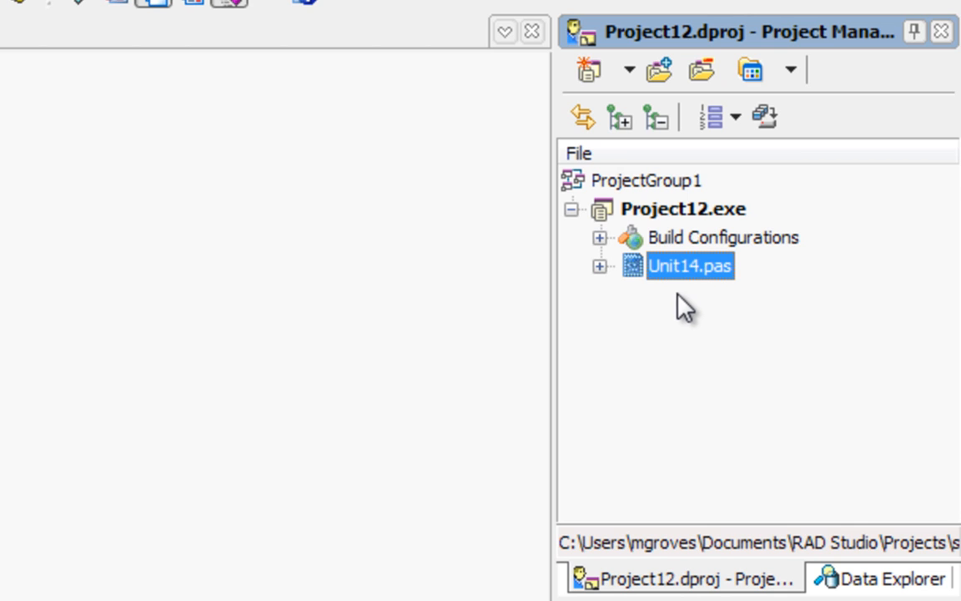
mouse_move(675, 288)
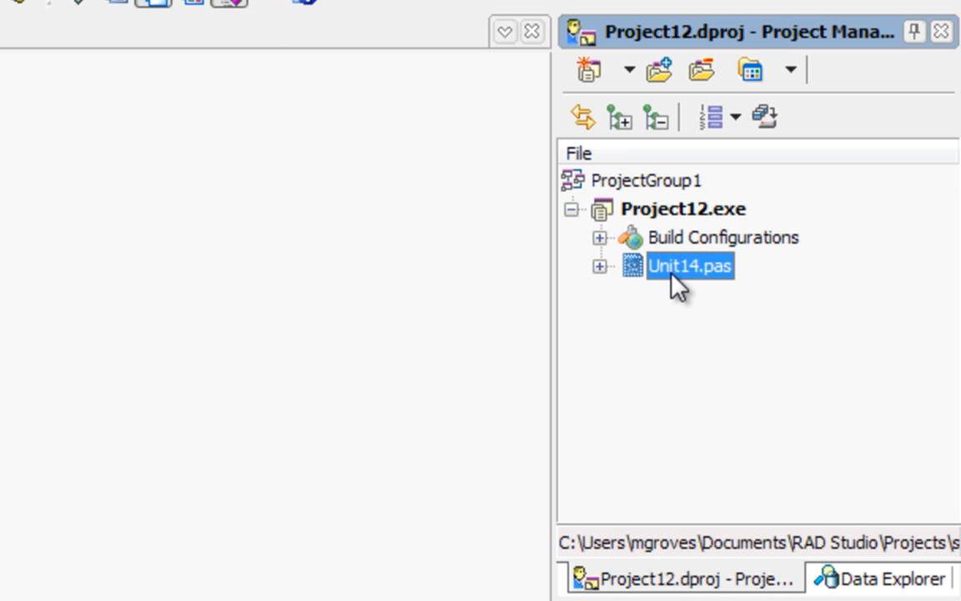
mouse_move(692, 344)
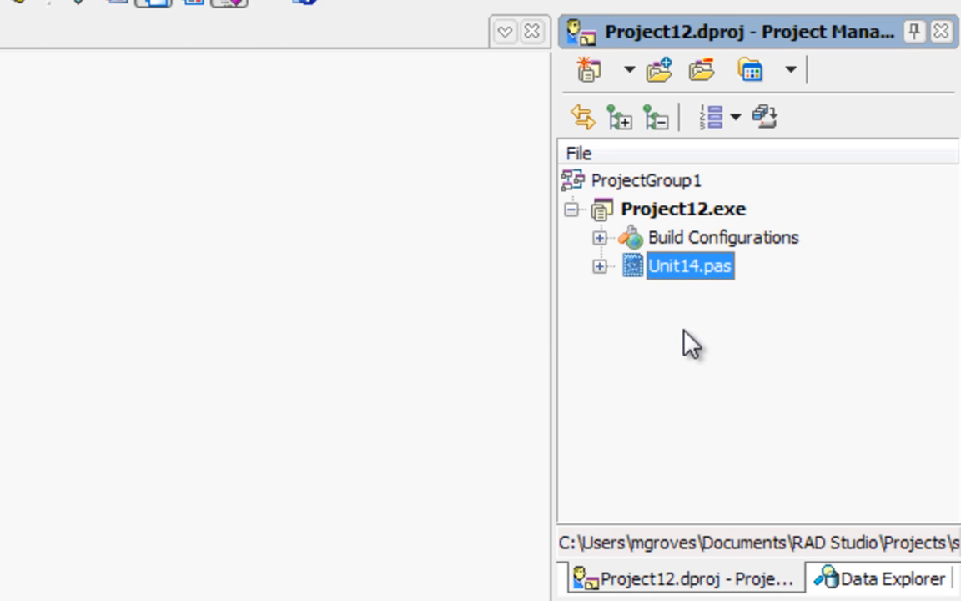
mouse_move(705, 305)
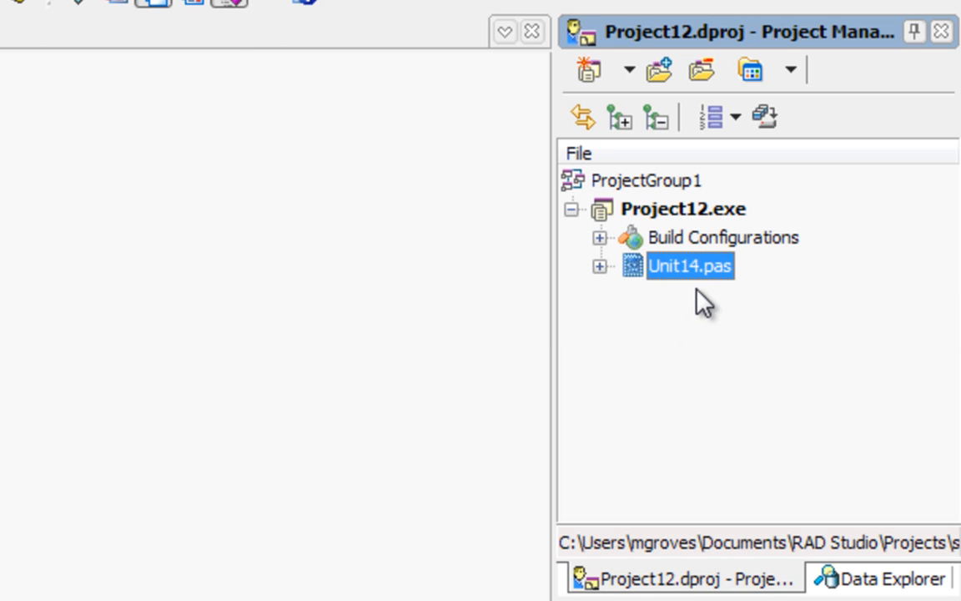
right_click(690, 265)
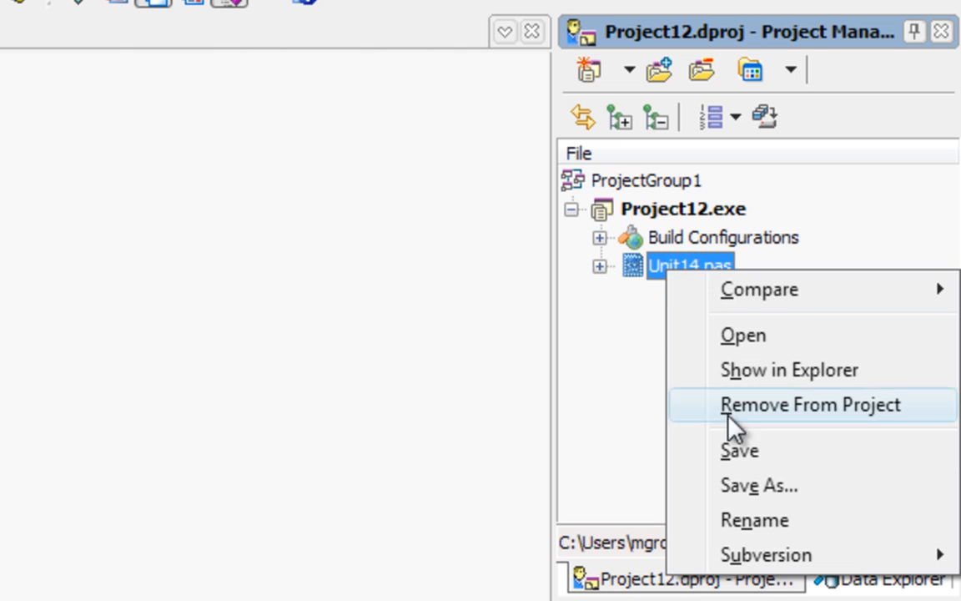
mouse_move(754, 519)
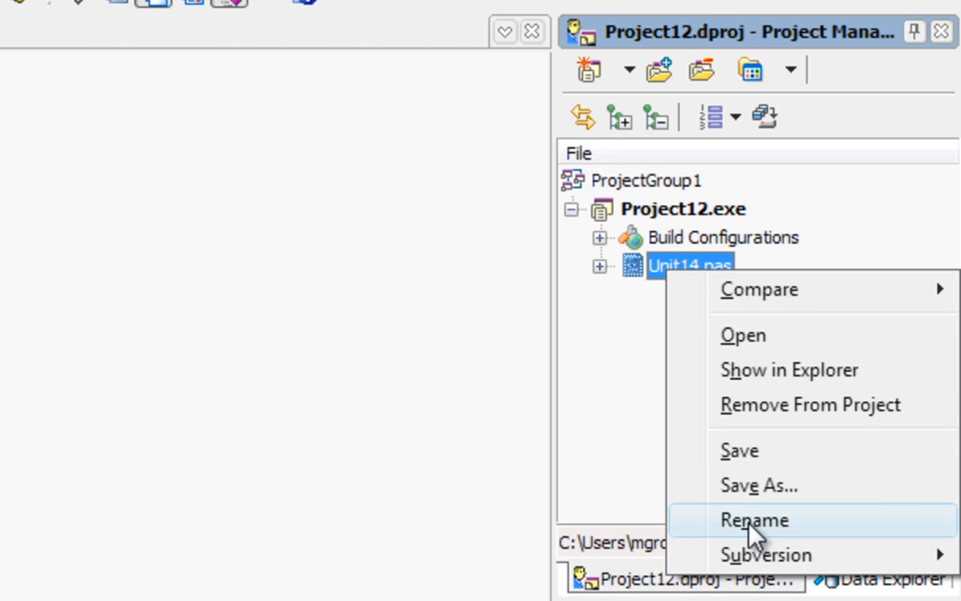
left_click(754, 519)
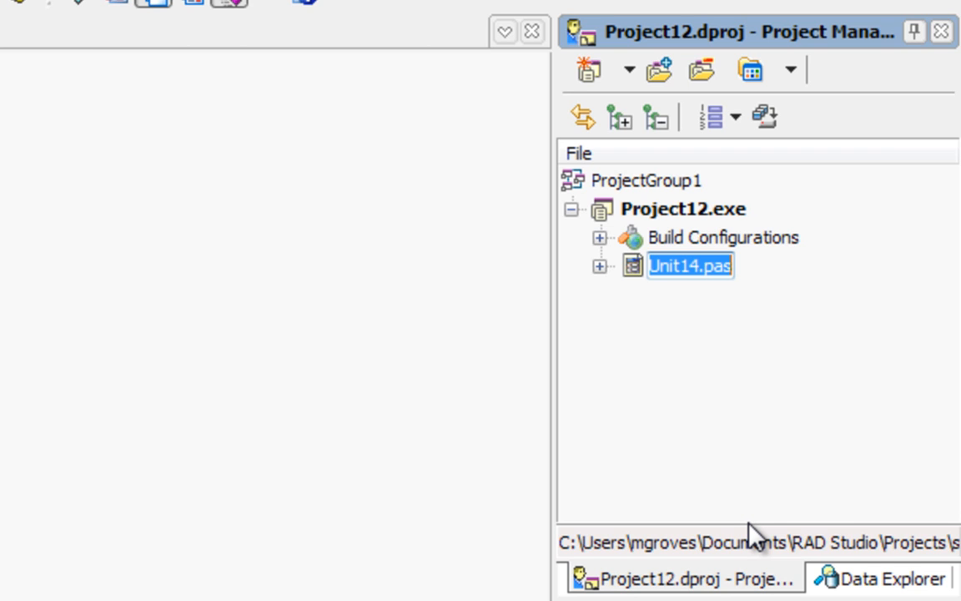
type("fMai")
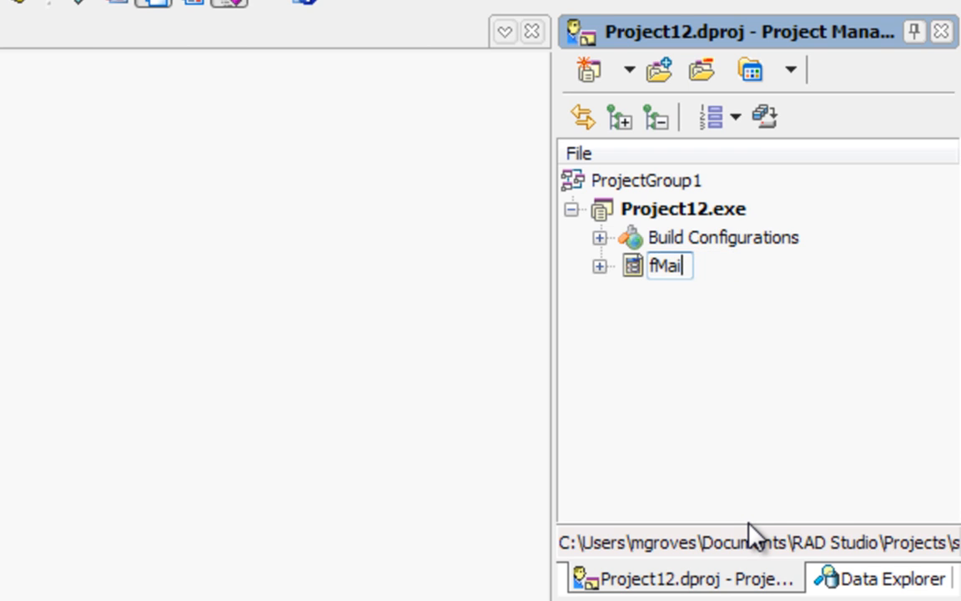
type("n,pas")
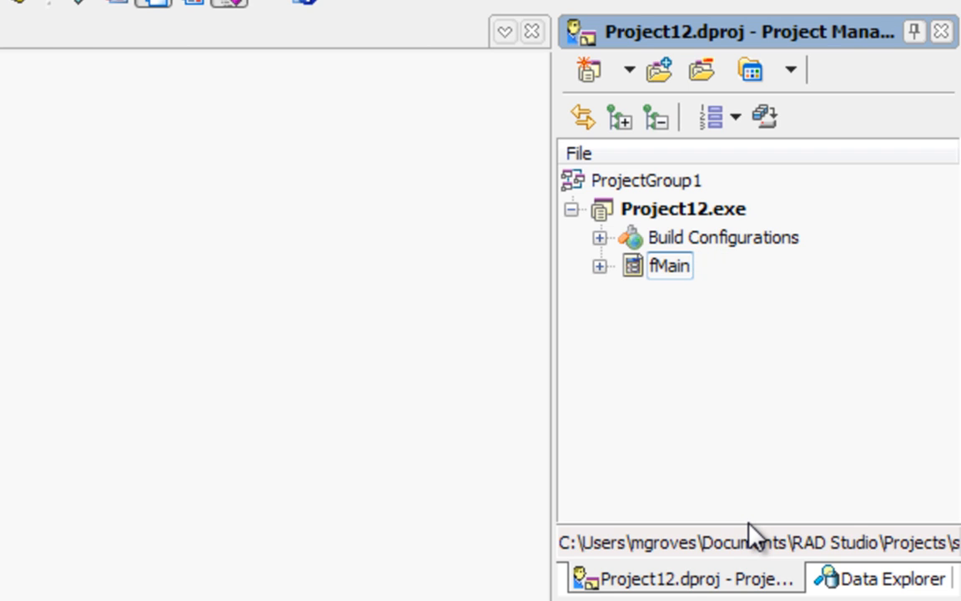
type(",")
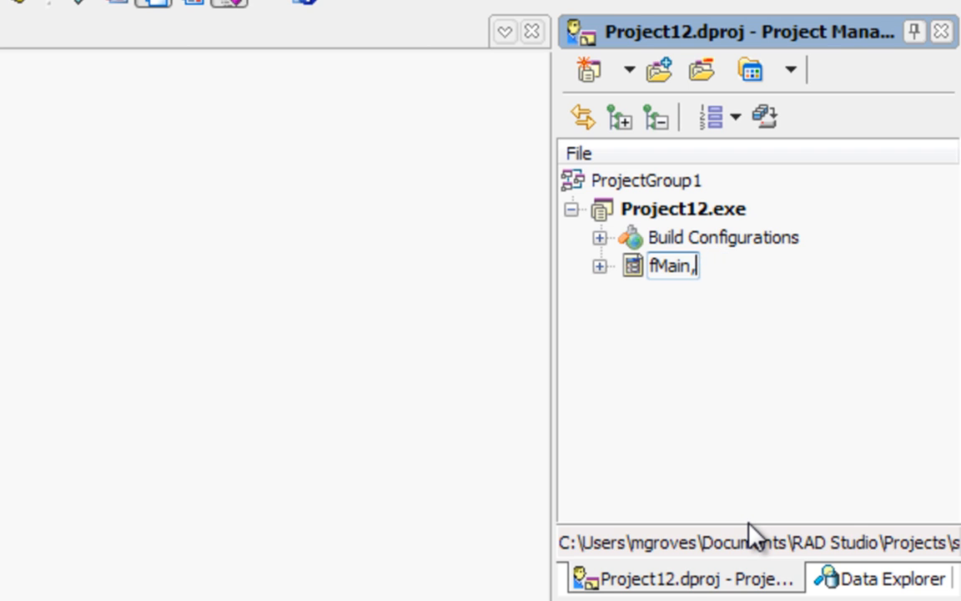
type("pas")
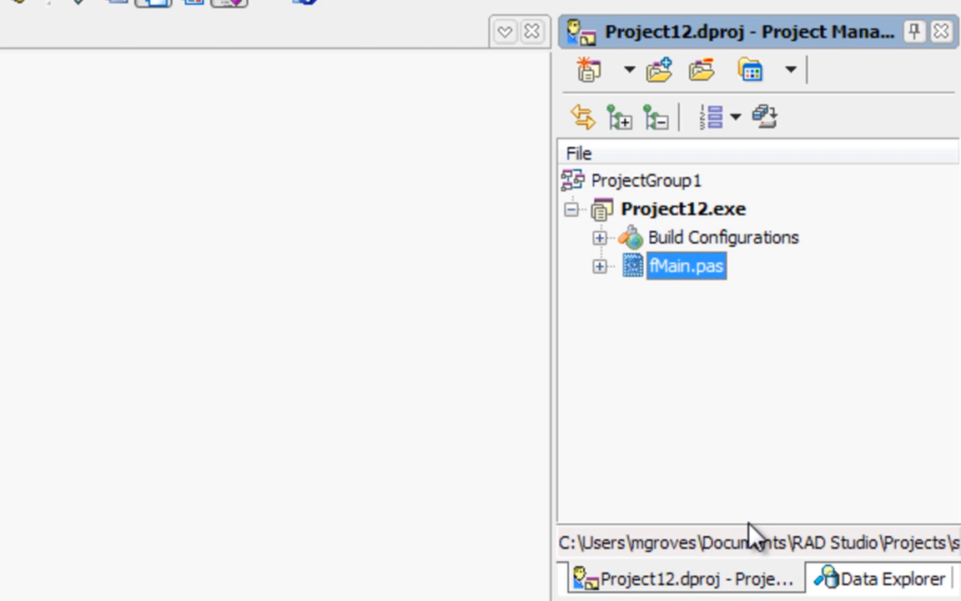
mouse_move(154, 250)
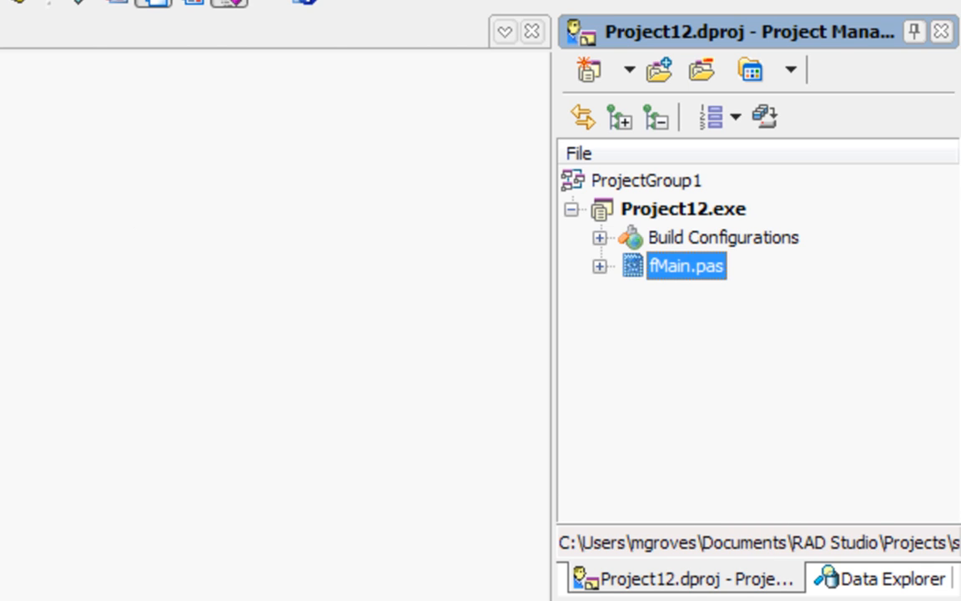
mouse_move(642, 229)
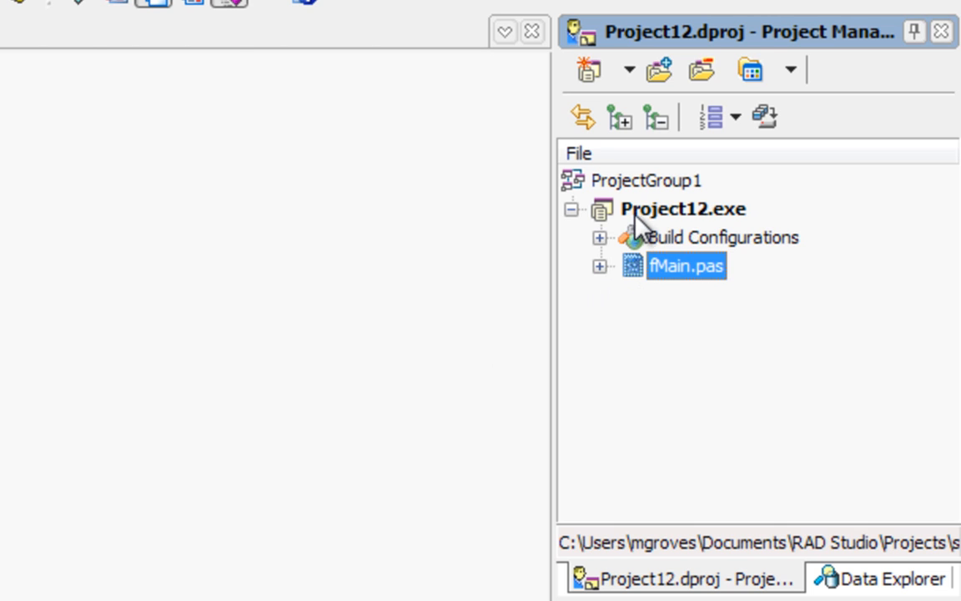
Start a Subversion commit of Project12's files, listing fMain files added and project files modified.
left_click(683, 208)
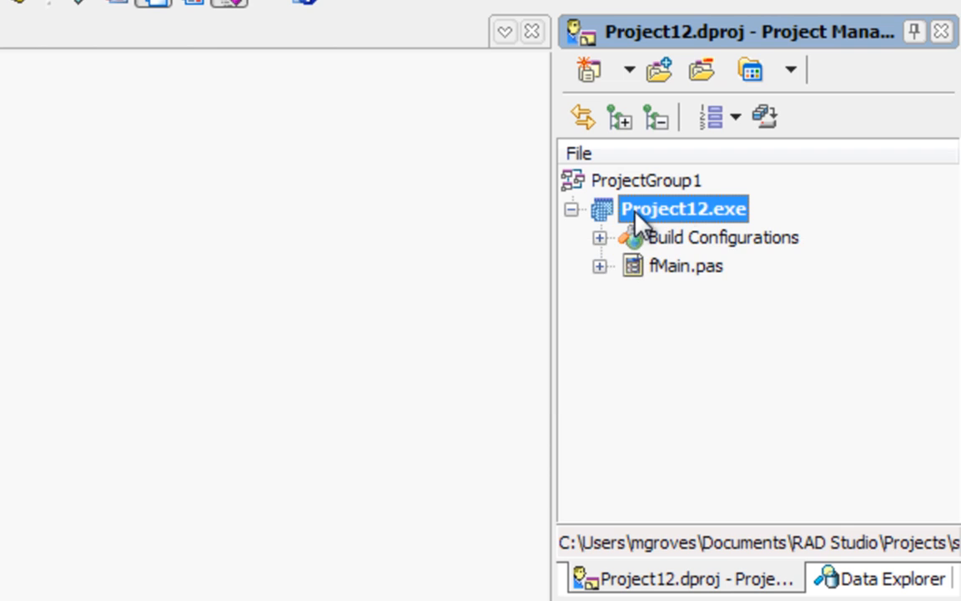
left_click(686, 265)
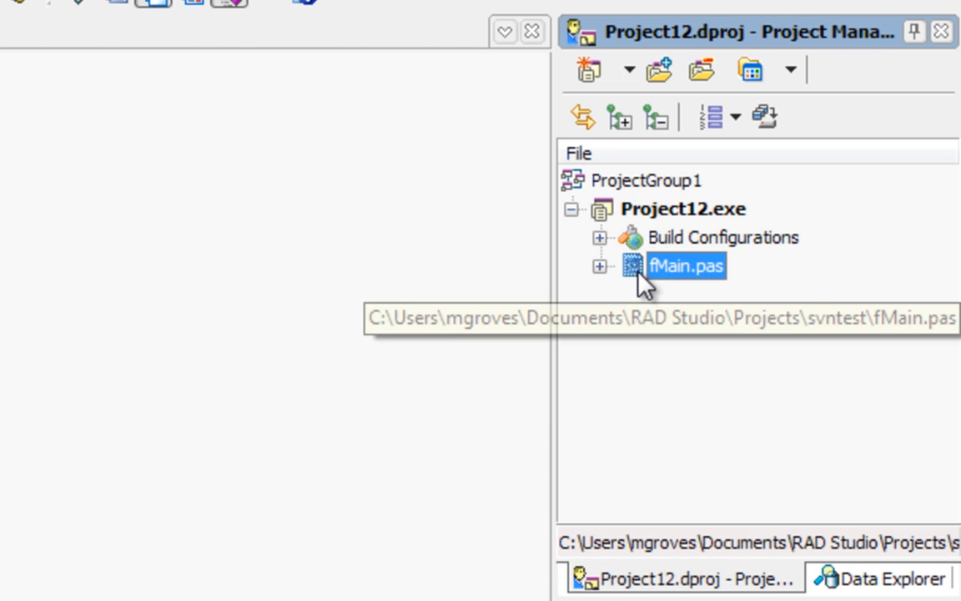
right_click(684, 265)
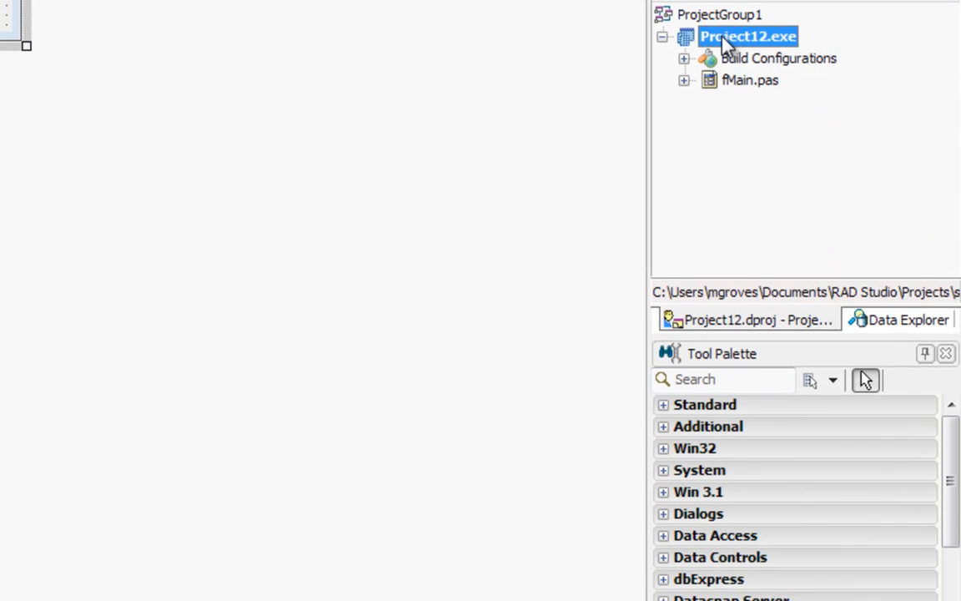
right_click(747, 35)
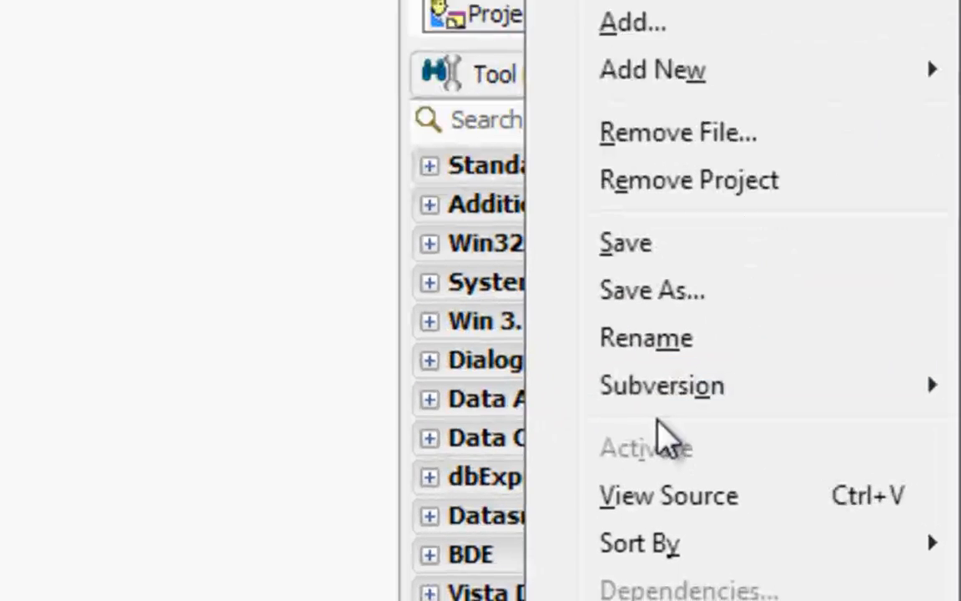
mouse_move(661, 385)
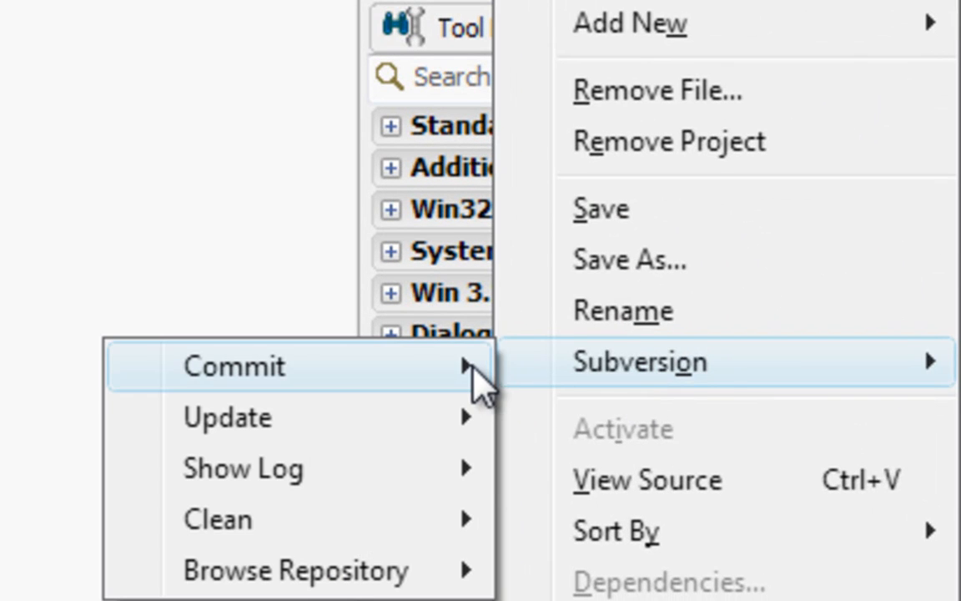
mouse_move(251, 366)
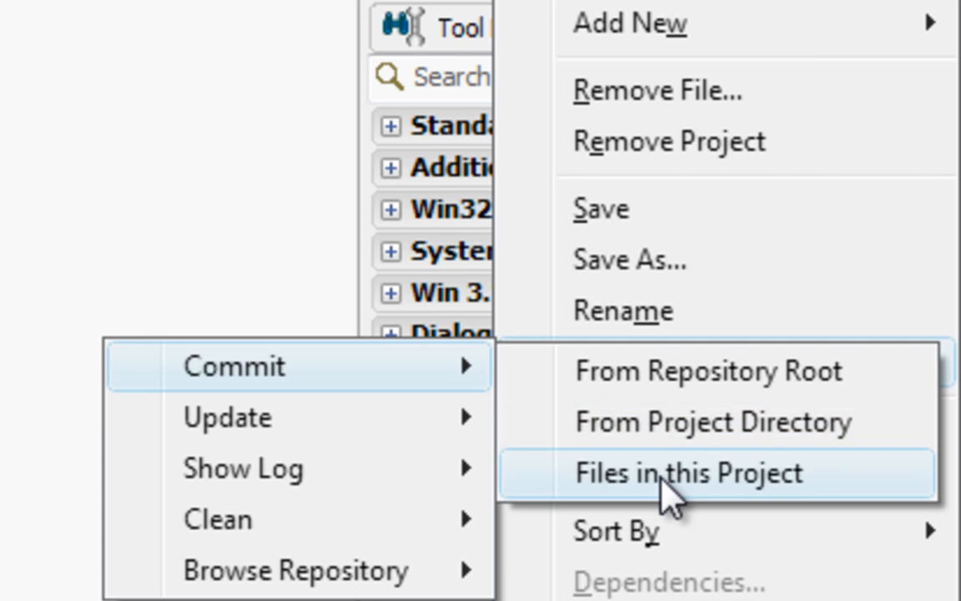
left_click(684, 473)
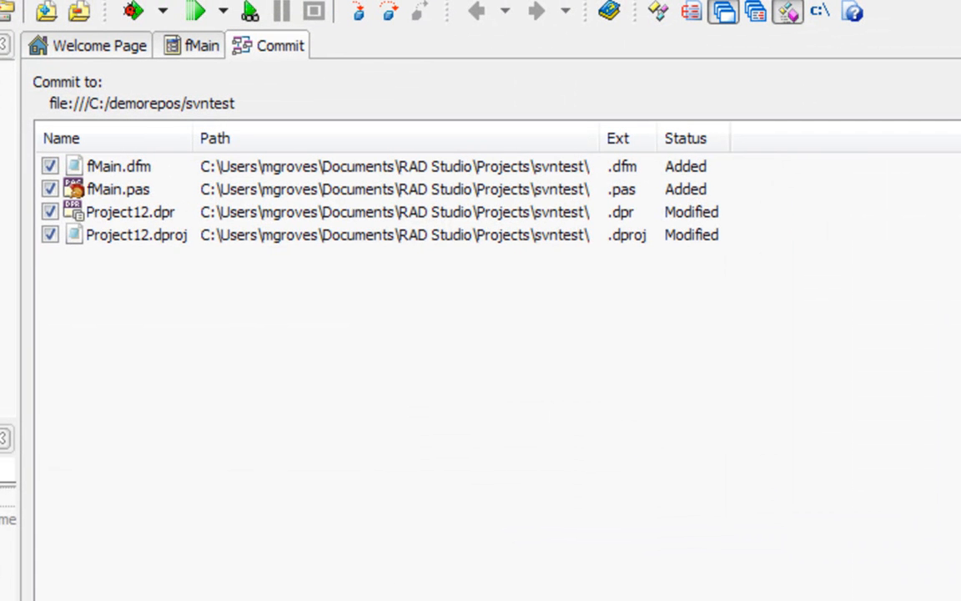
Commit with the comment 'Renamed Unit14.pas to fMain.pas', creating revision 4.
type("Renamed Unti14")
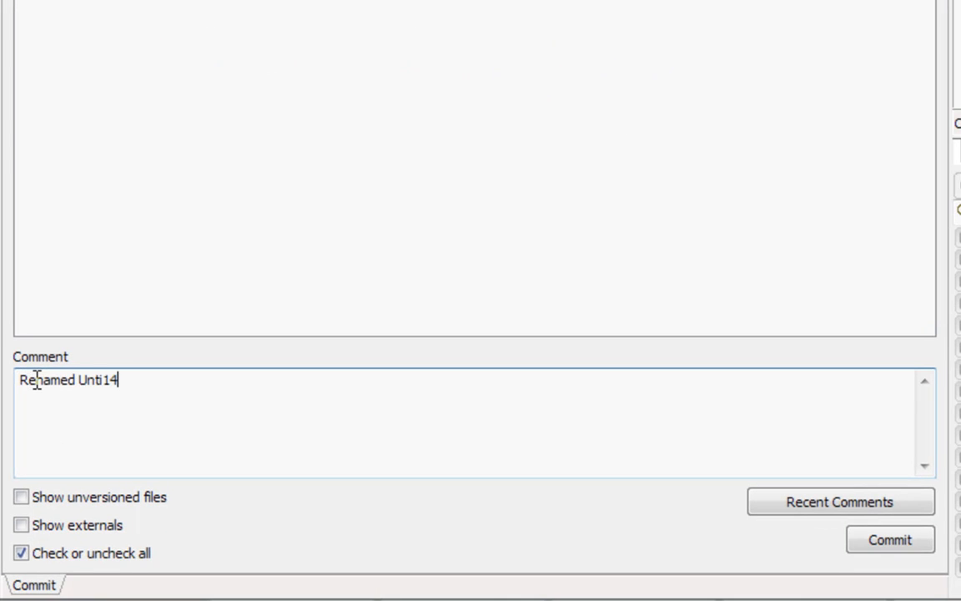
type(".pas")
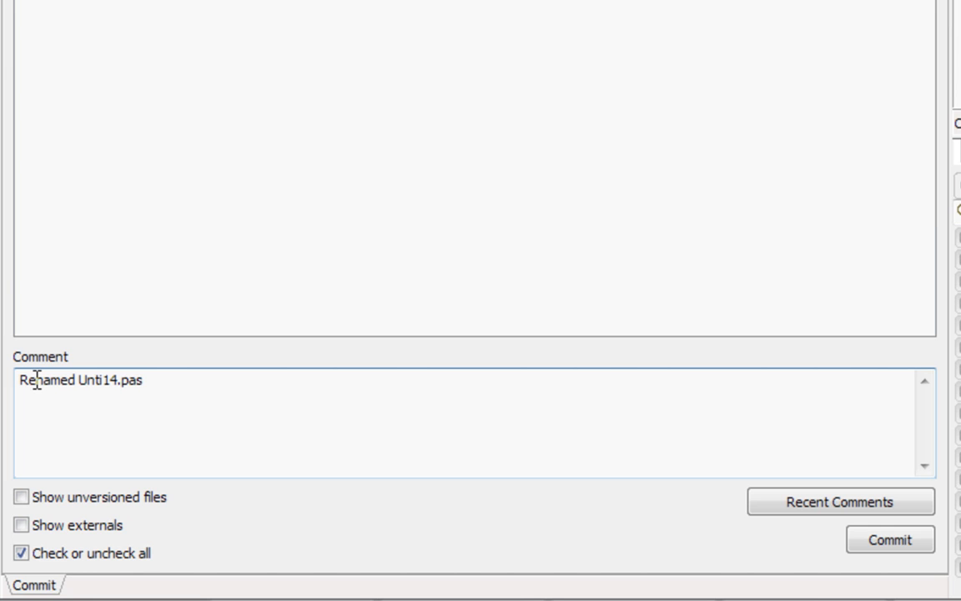
key("BackSpace")
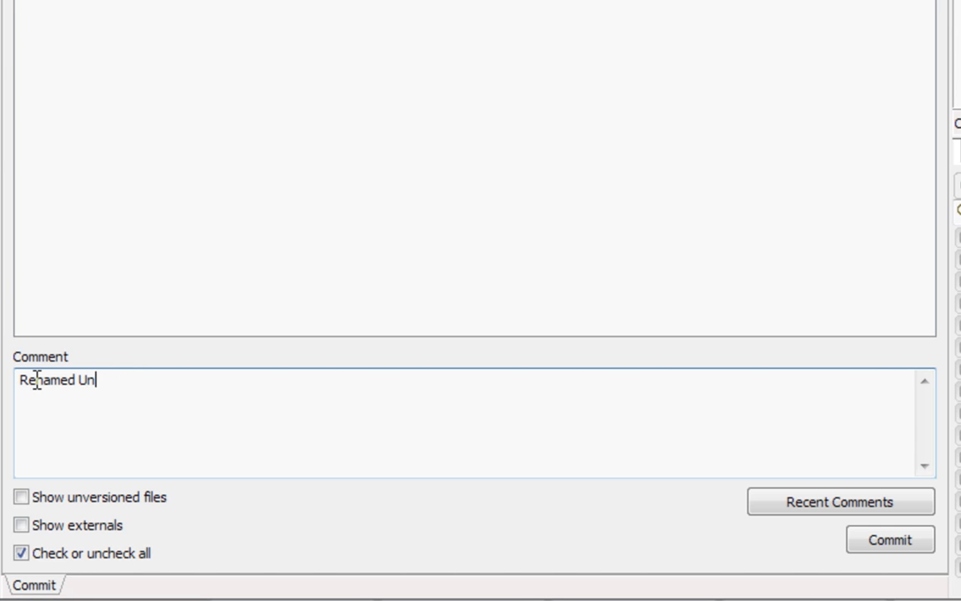
type("it14")
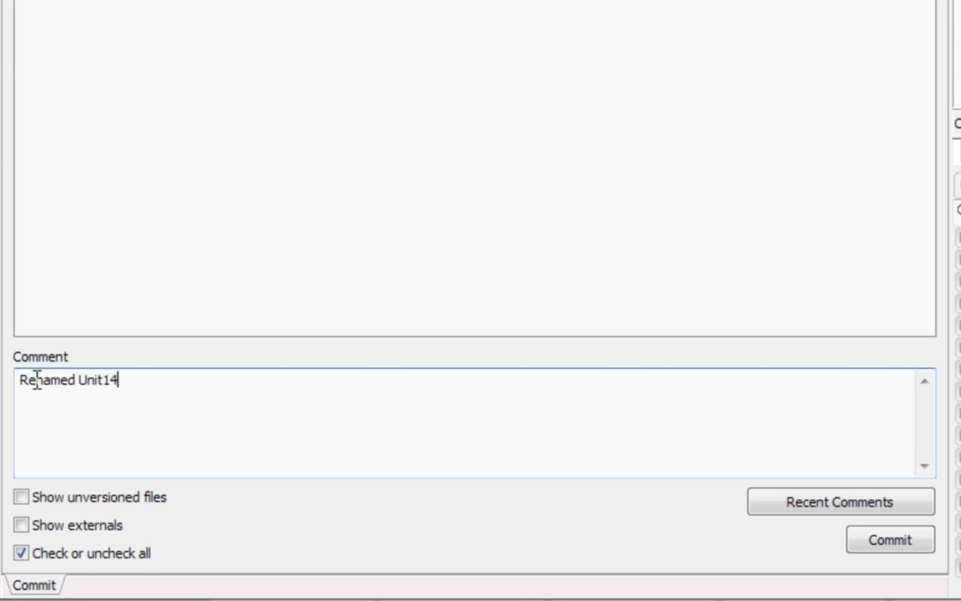
type(".pas to")
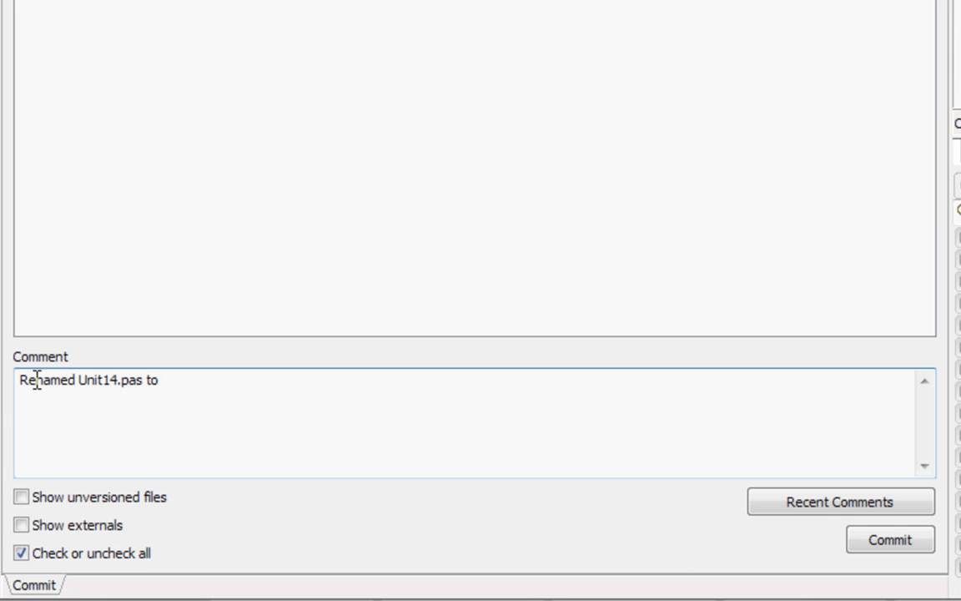
type("fMain.pas")
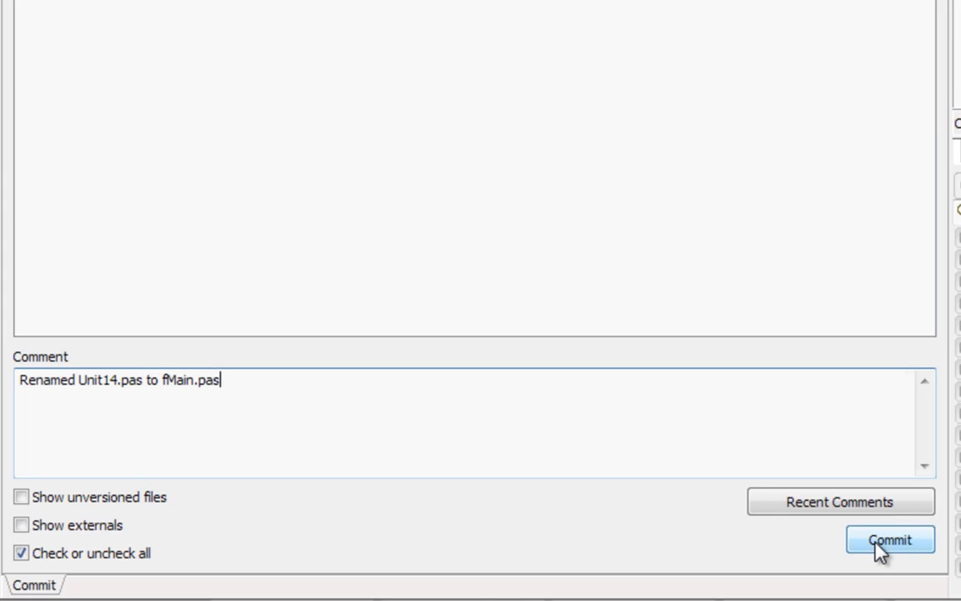
left_click(890, 539)
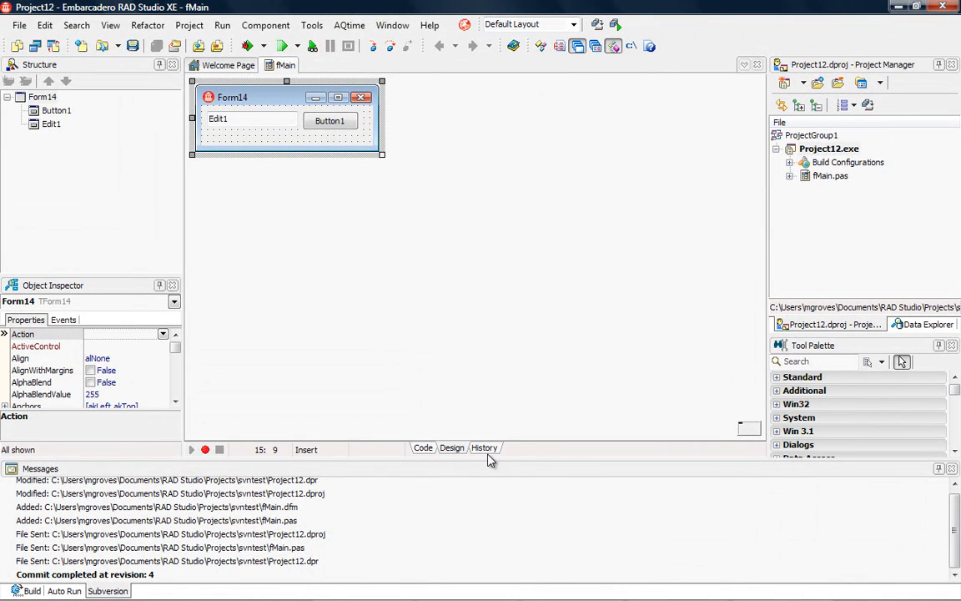
Open the History view for fMain.pas, showing revisions 4, 3 and 2.
left_click(485, 447)
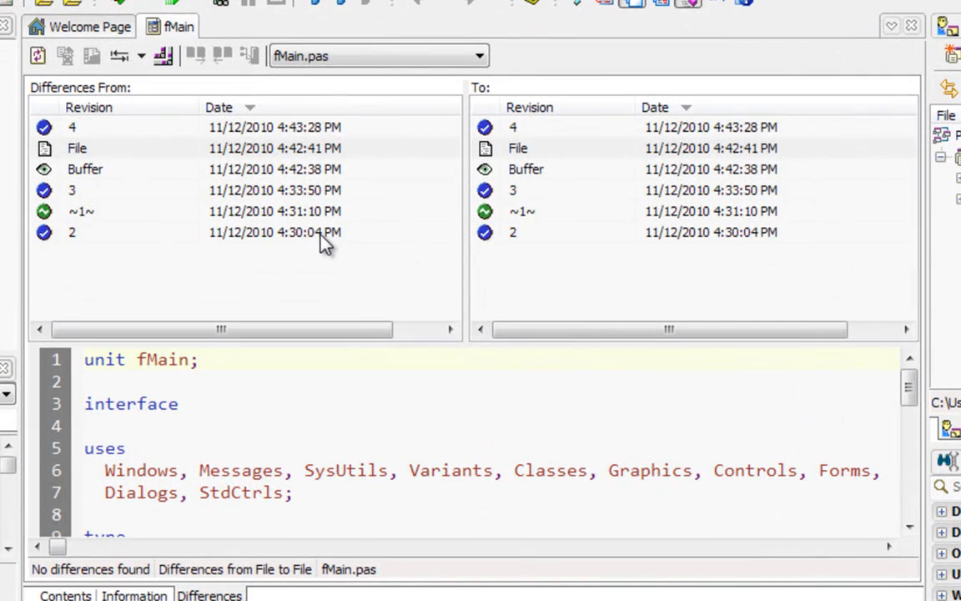
mouse_move(324, 242)
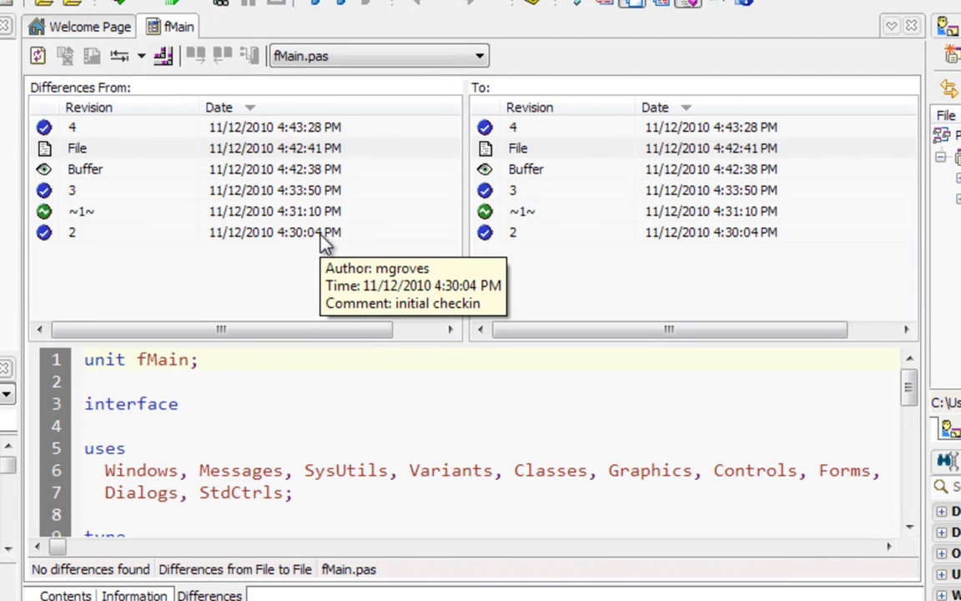
mouse_move(105, 134)
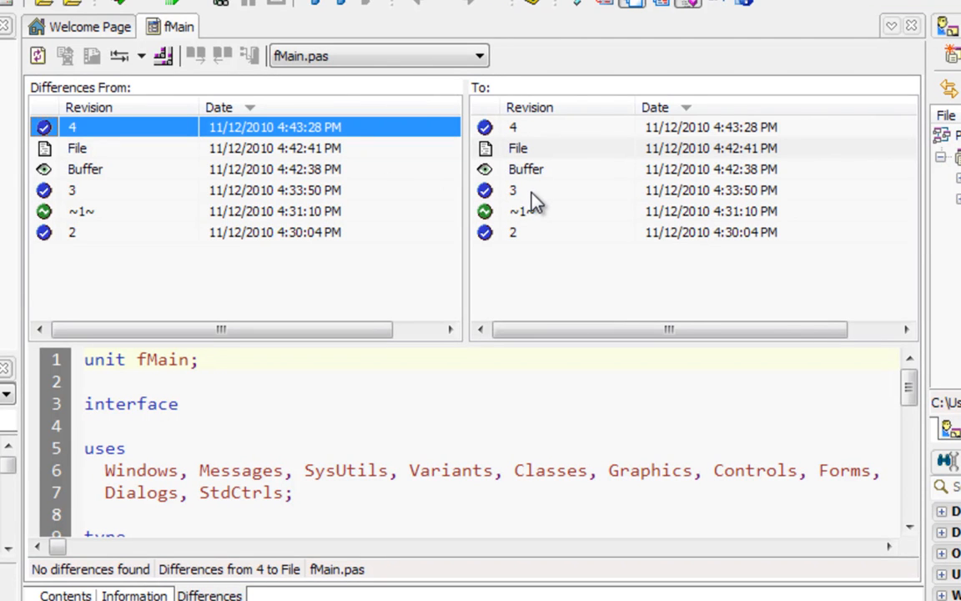
mouse_move(546, 125)
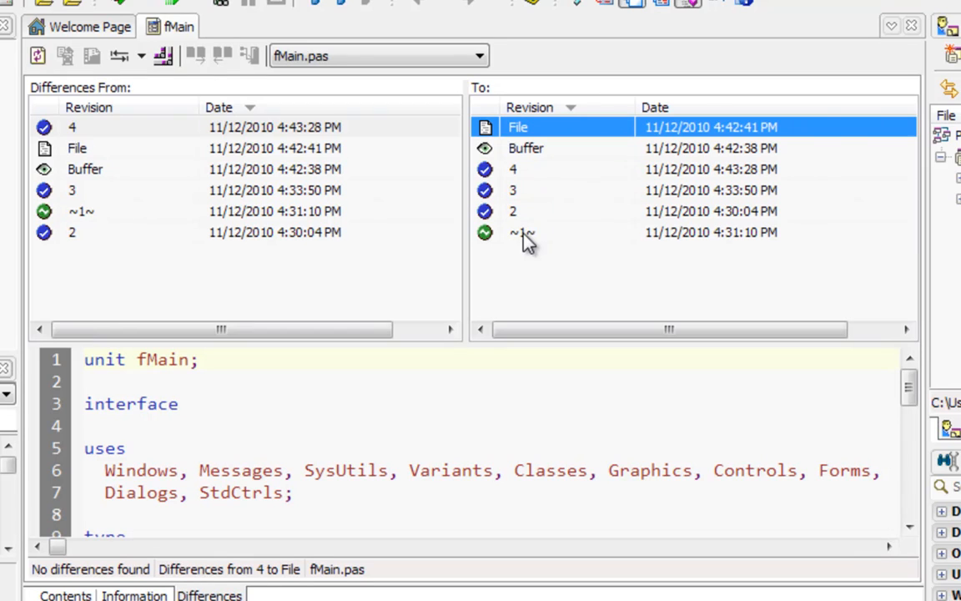
Diff revision 4 against revisions 3, 2 and ~1~, ending on revision 3's Unit14 version.
left_click(72, 126)
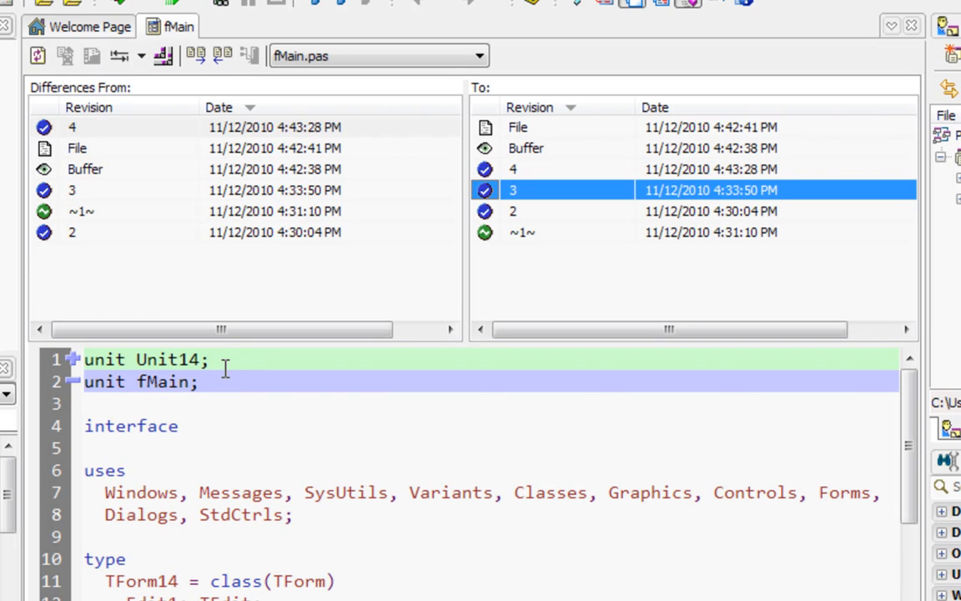
left_click(513, 210)
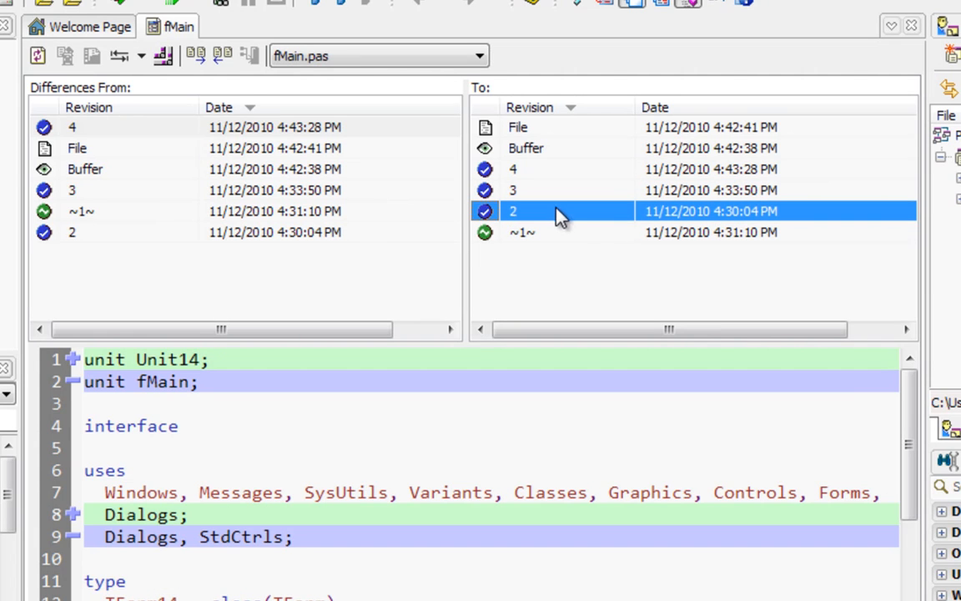
left_click(521, 232)
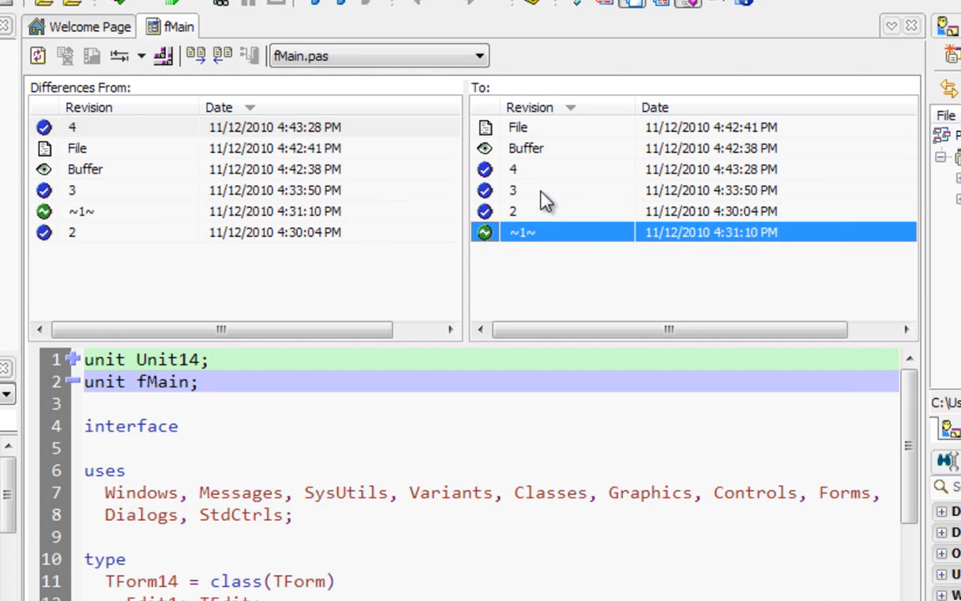
left_click(513, 189)
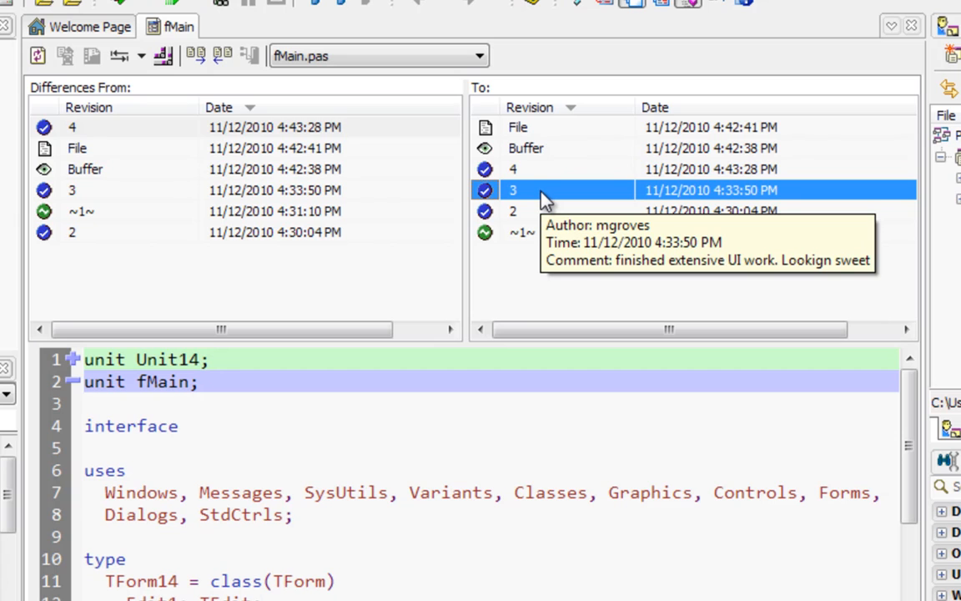